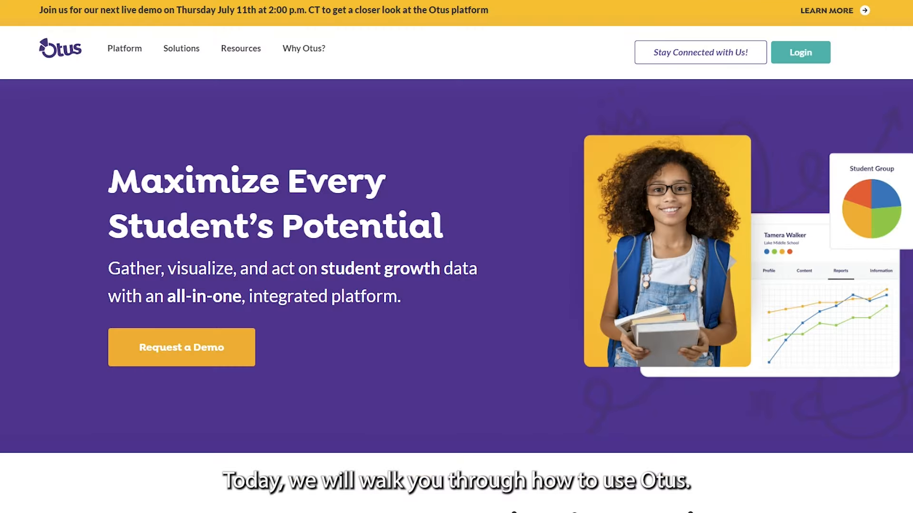
# Step: Reach the Otus sign-in page via the website Login and the OTUS-Student Interactive Gradebook link
pyautogui.click(800, 53)
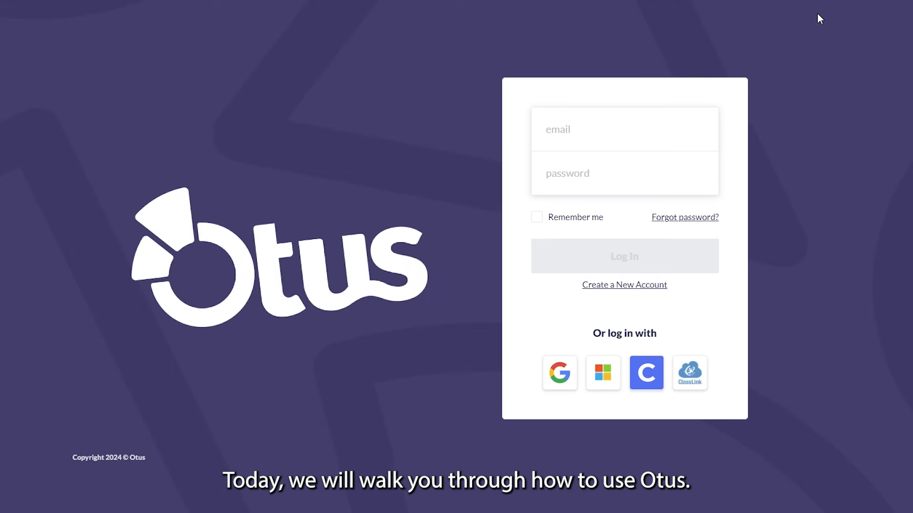
pyautogui.moveTo(750, 107)
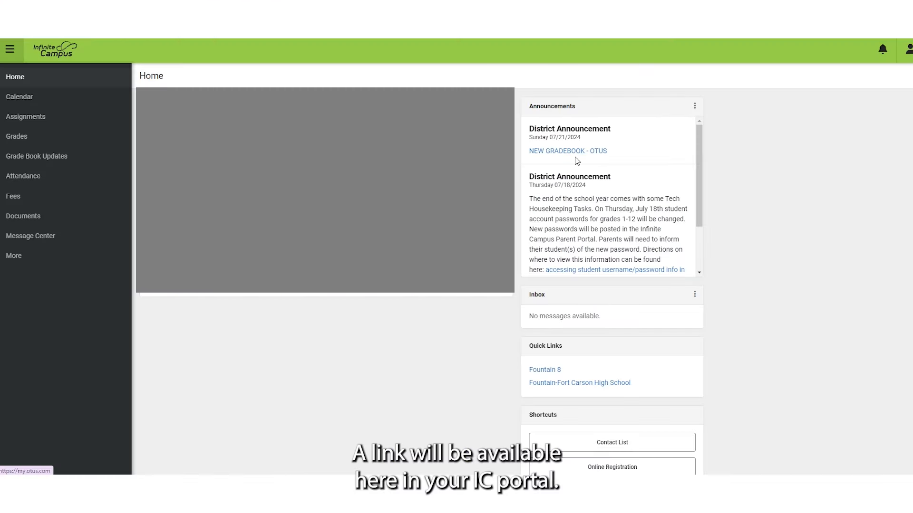
pyautogui.moveTo(722, 204)
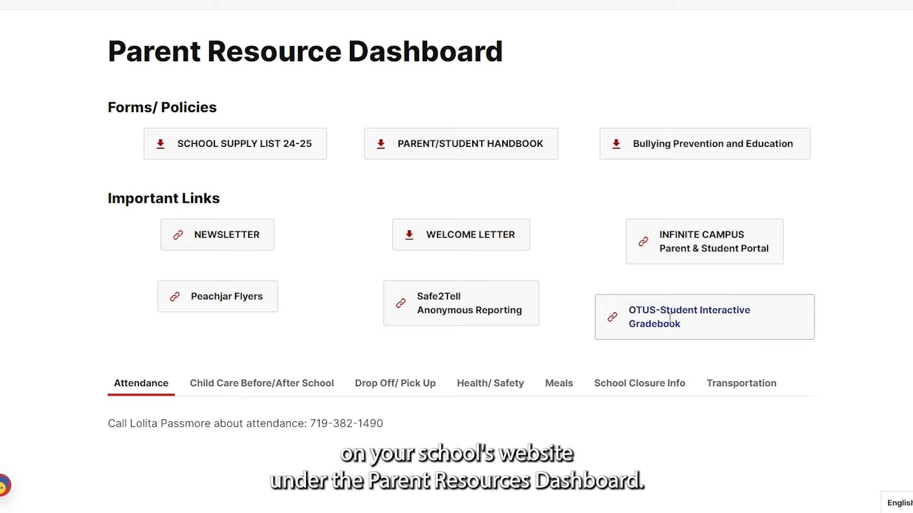
pyautogui.click(689, 317)
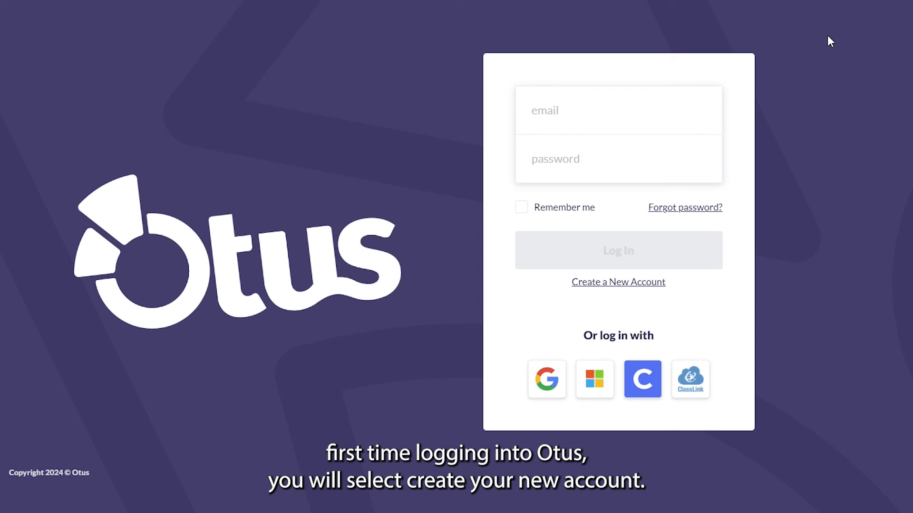
pyautogui.moveTo(751, 279)
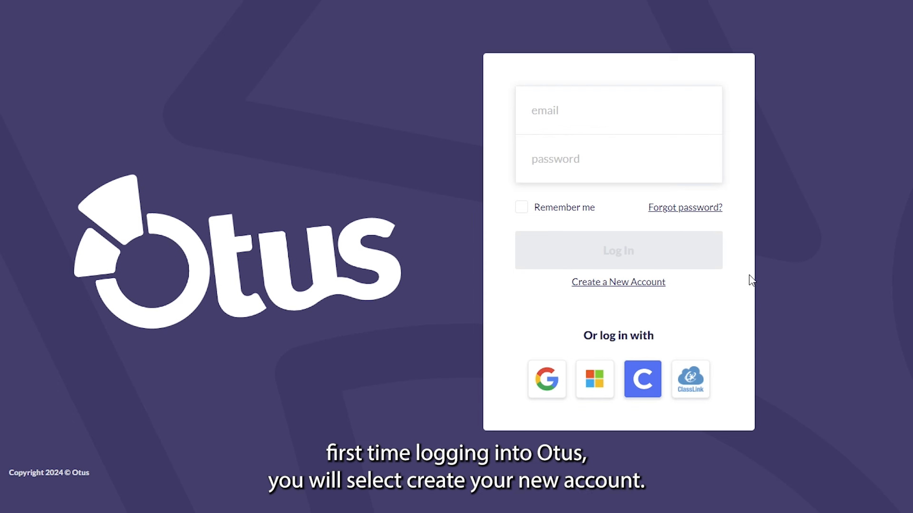
# Step: Create a Family account, enter name and phone number 123456, and submit the details
pyautogui.click(618, 281)
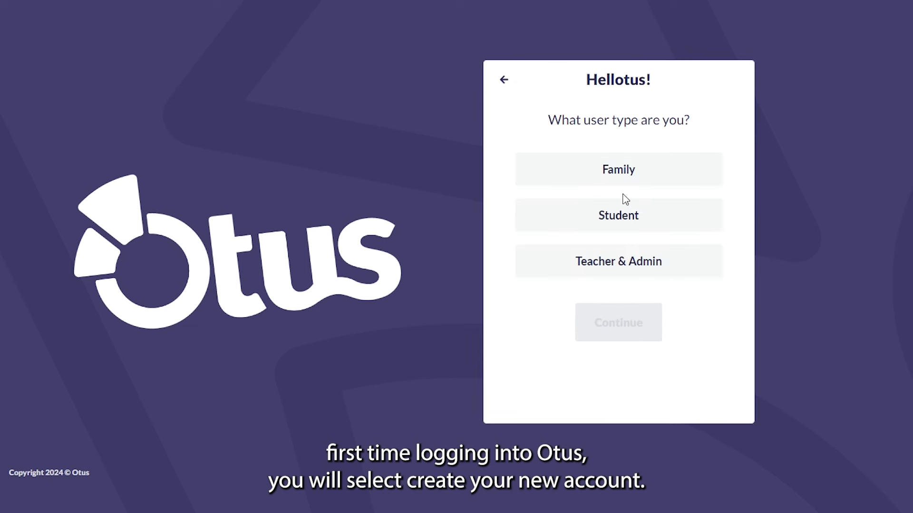
pyautogui.click(618, 169)
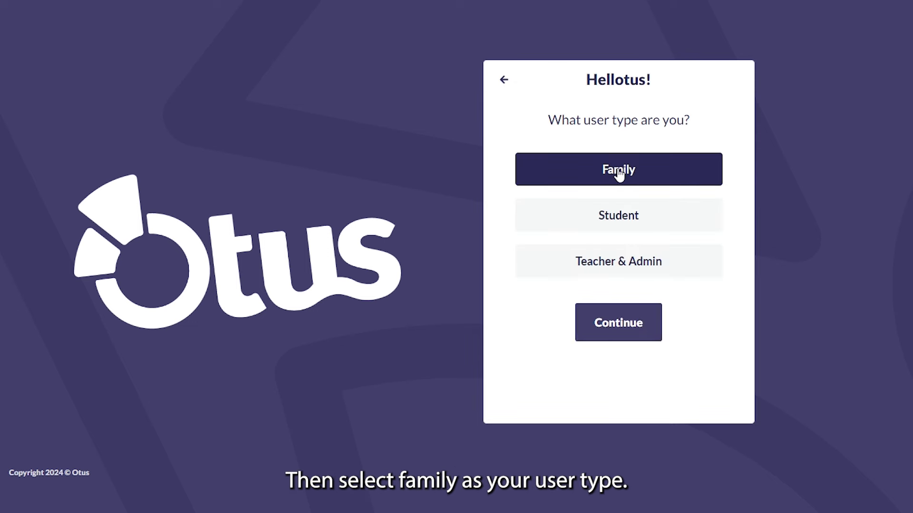
pyautogui.click(617, 323)
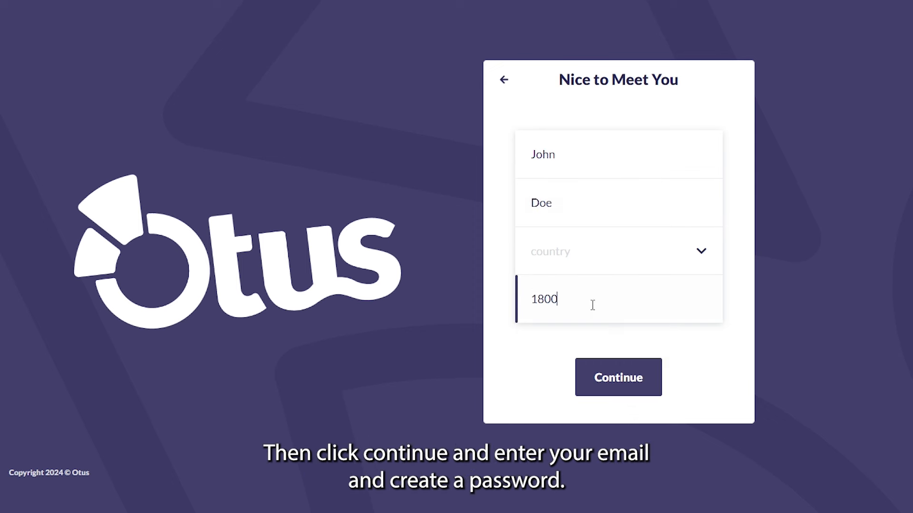
pyautogui.write('123456')
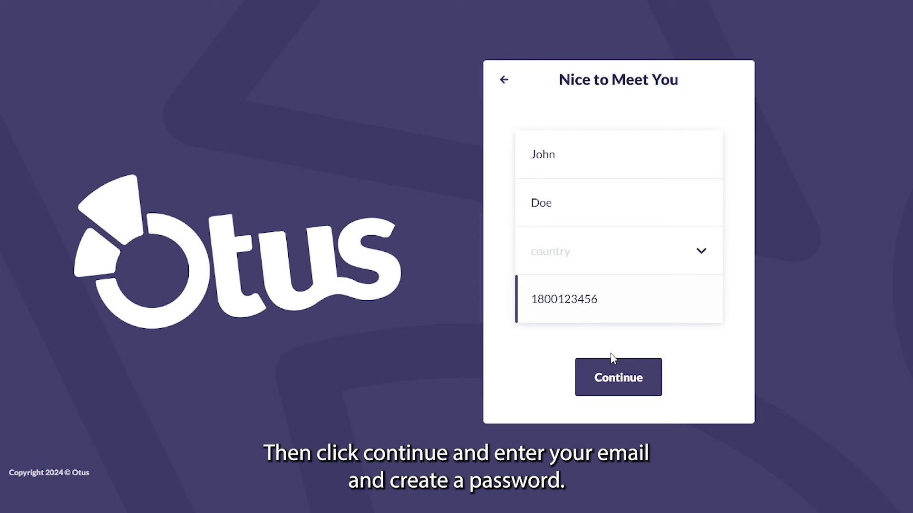
pyautogui.click(618, 377)
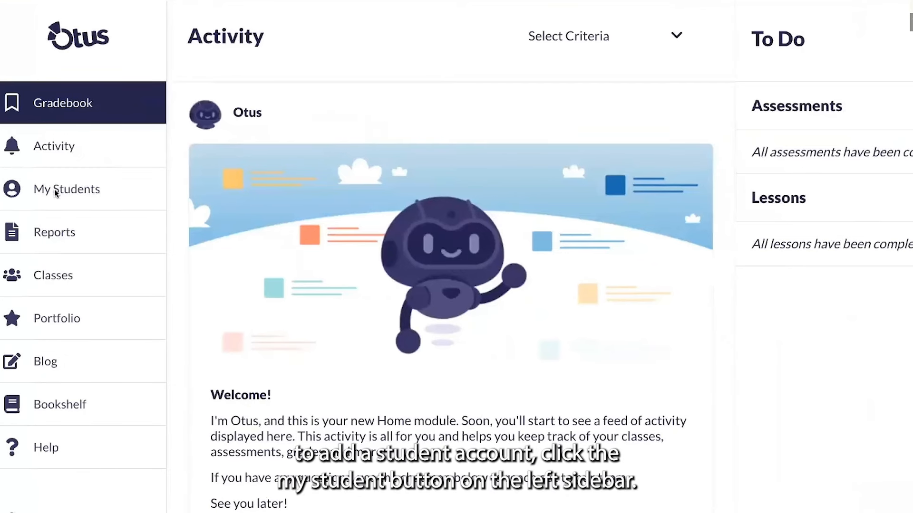
pyautogui.click(67, 188)
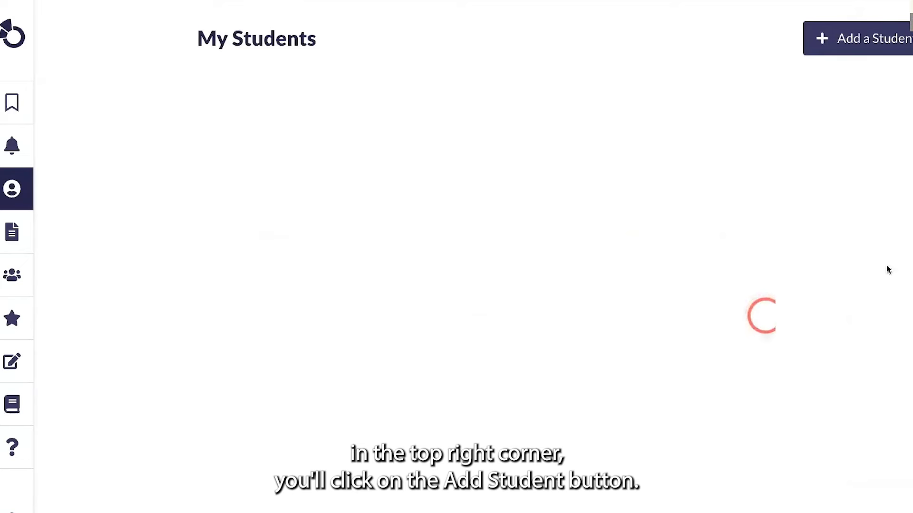
pyautogui.click(870, 38)
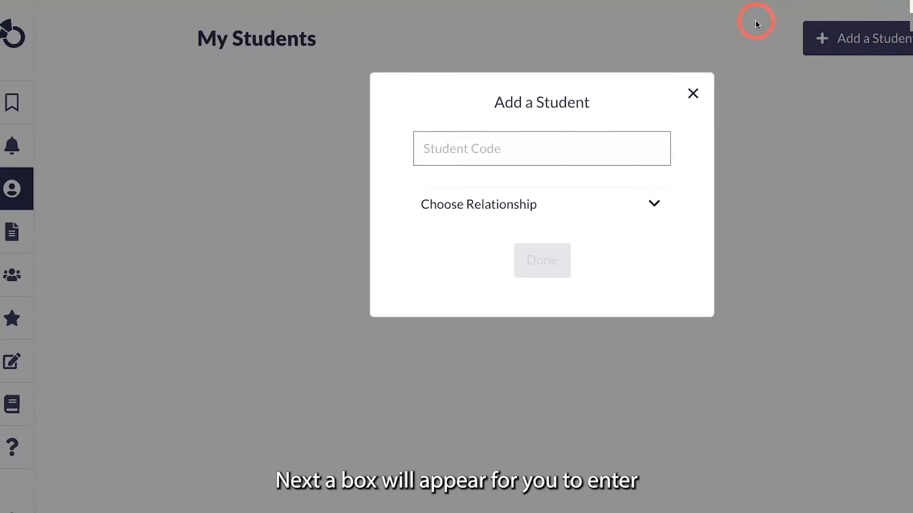
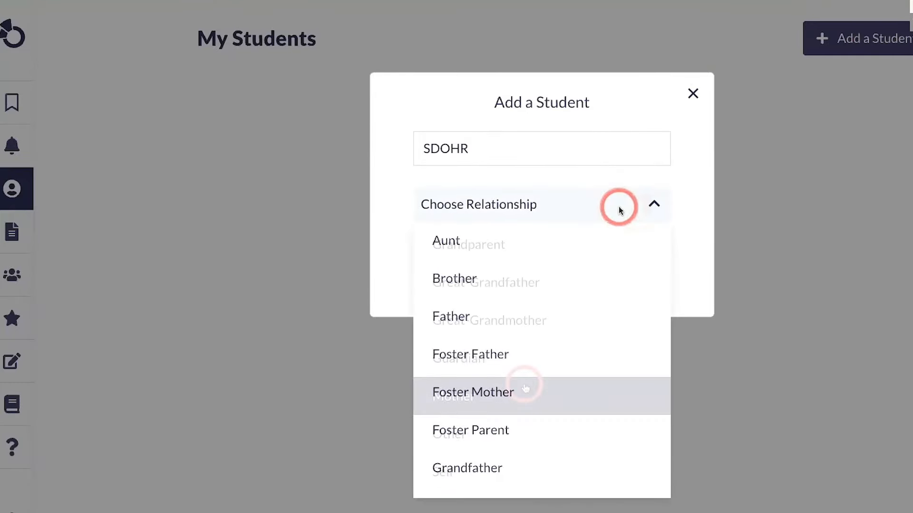
pyautogui.click(457, 397)
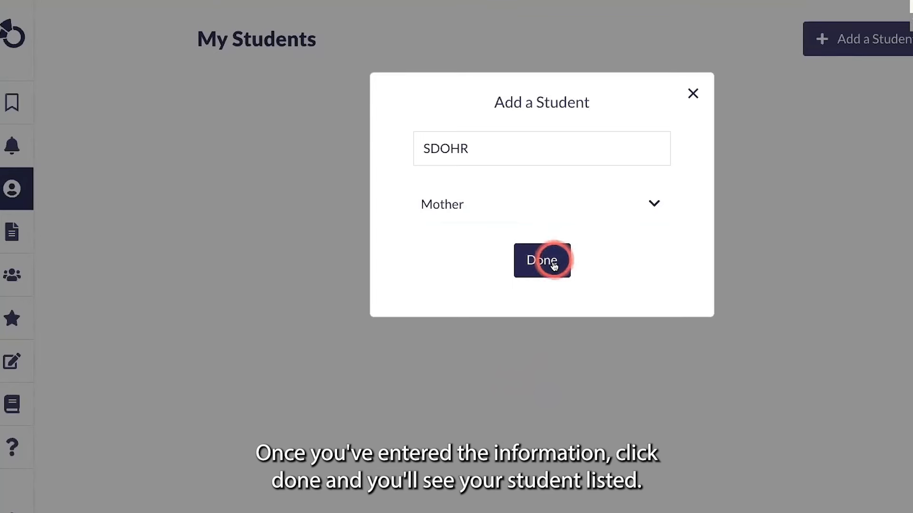
pyautogui.click(541, 261)
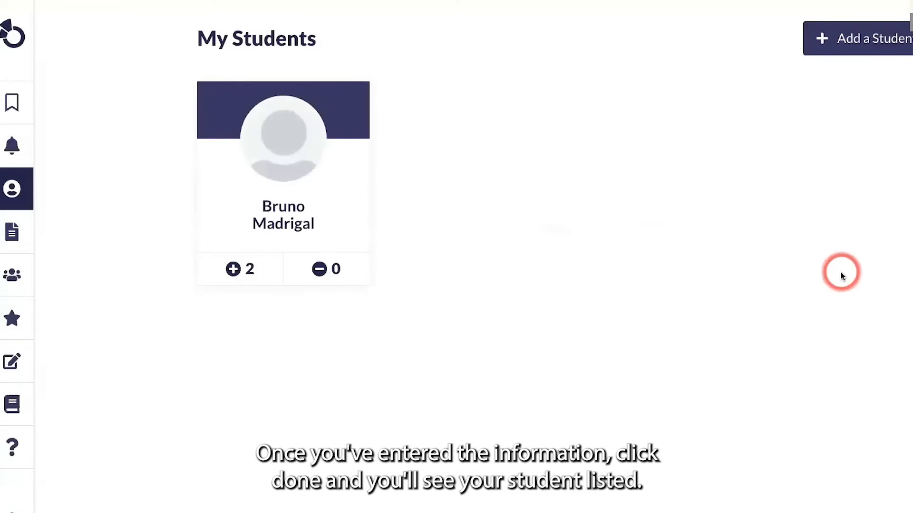
pyautogui.moveTo(619, 249)
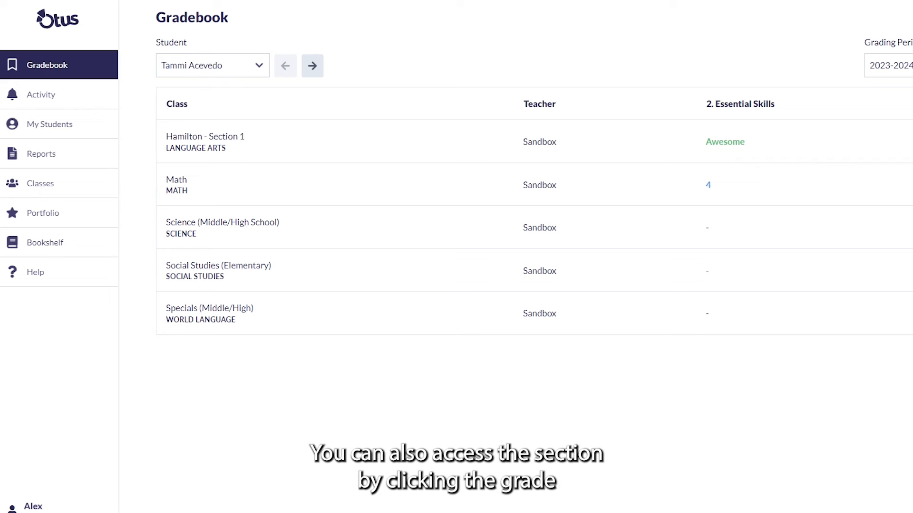
pyautogui.moveTo(36, 272)
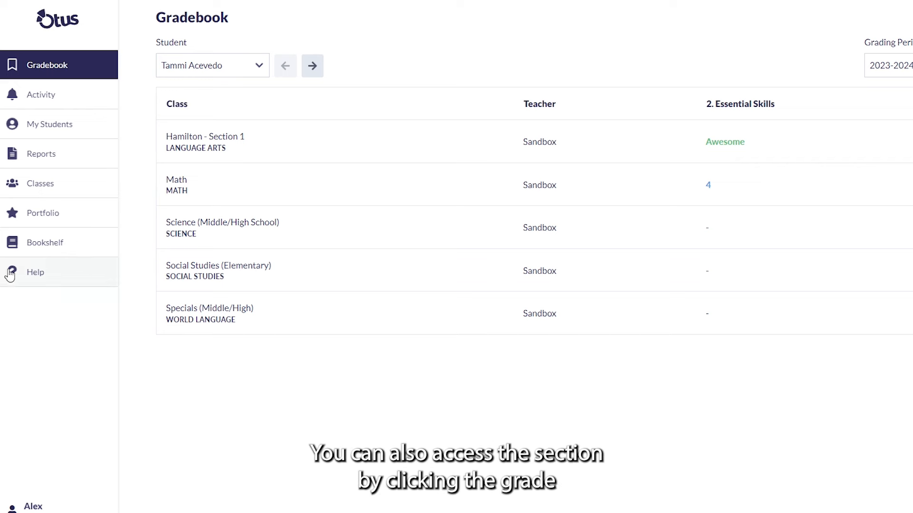
pyautogui.moveTo(66, 72)
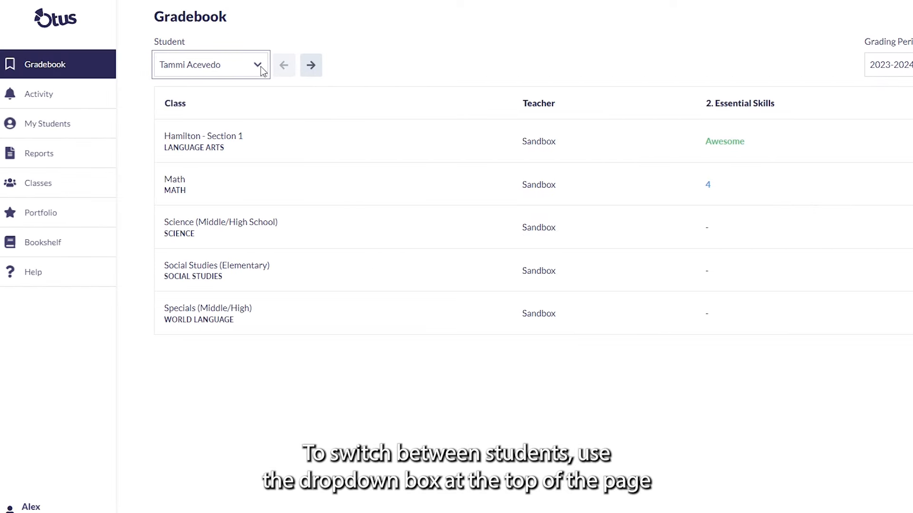
pyautogui.click(283, 65)
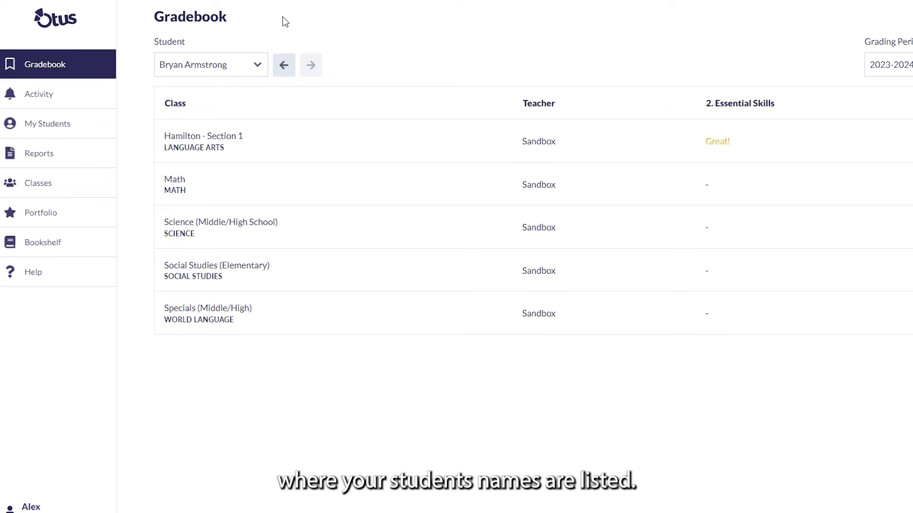
pyautogui.click(310, 64)
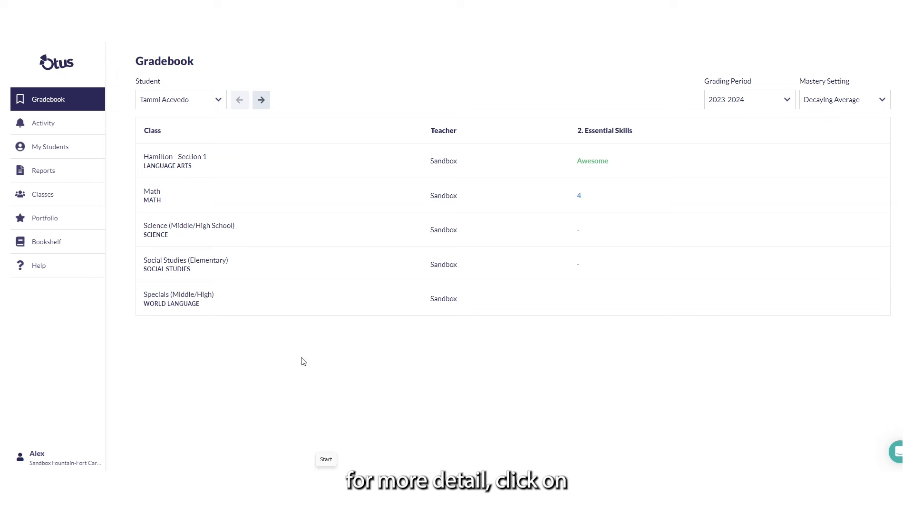
# Step: Show the class's gradebook assessments list with scores, due dates and completion status
pyautogui.click(188, 229)
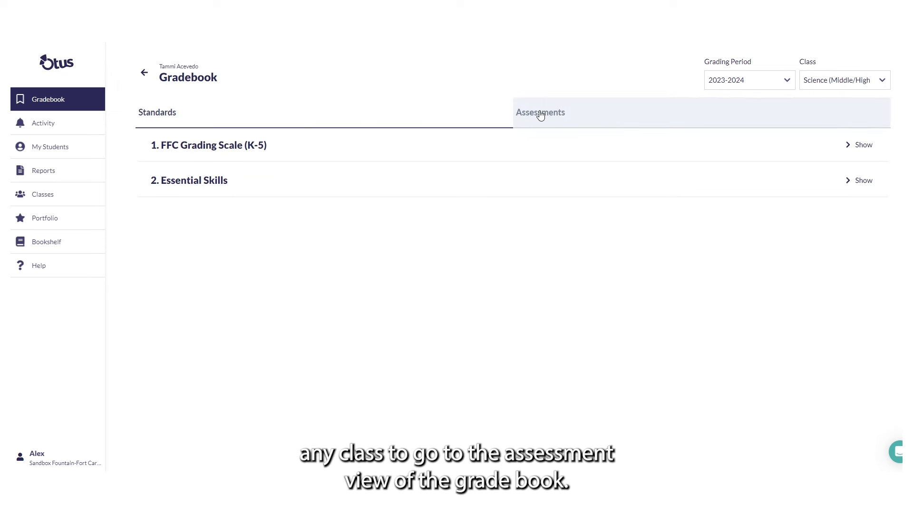
pyautogui.click(539, 112)
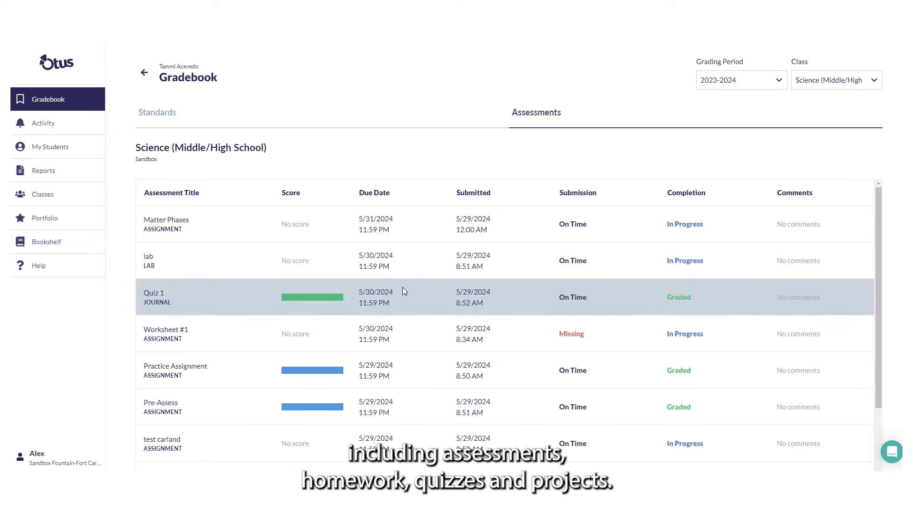
pyautogui.scroll(-3)
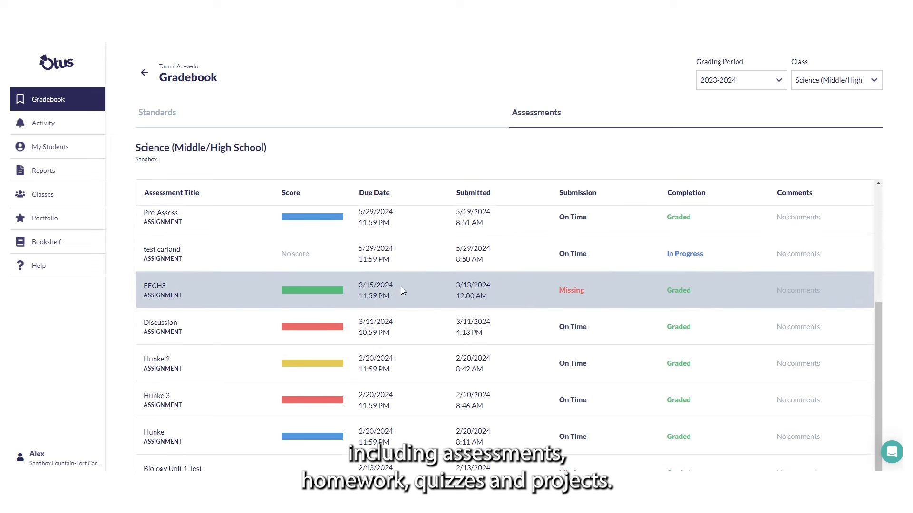
pyautogui.scroll(-3)
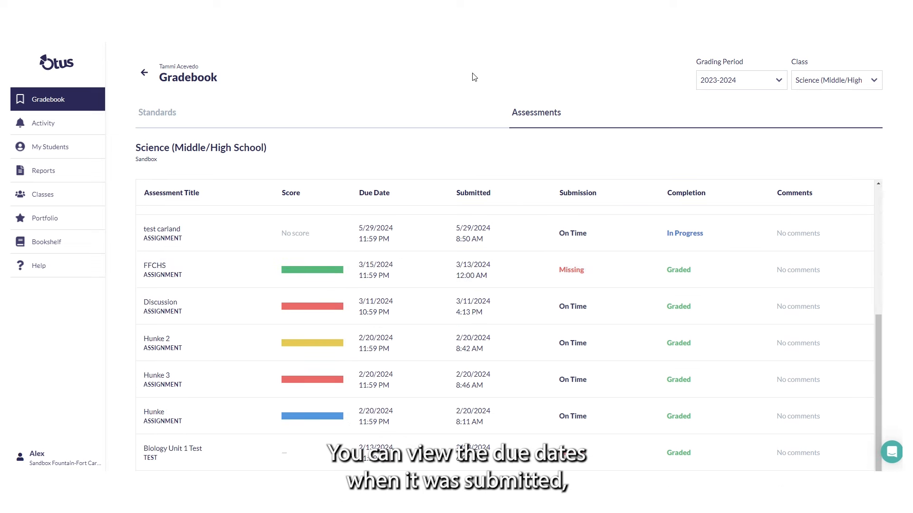
pyautogui.moveTo(477, 59)
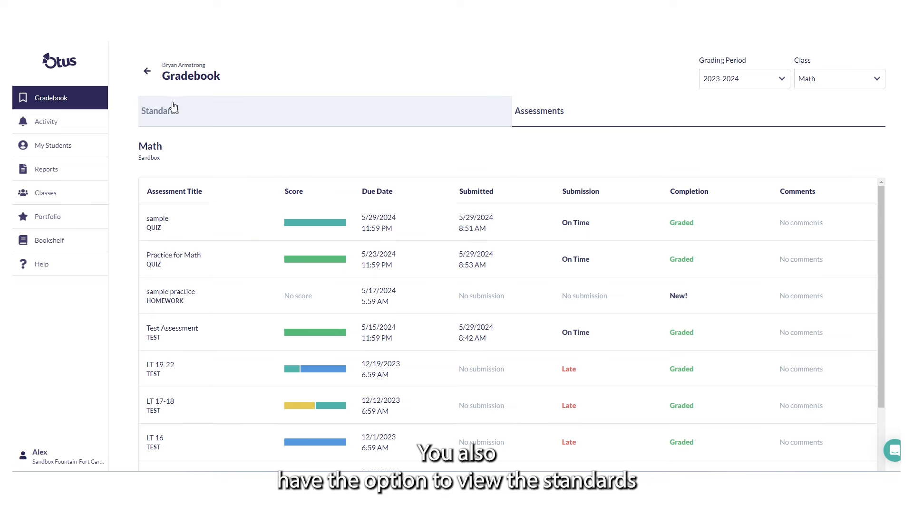
# Step: View the standards breakdown, inspect attempts for Analysis of Patterns, and return to the list
pyautogui.click(160, 111)
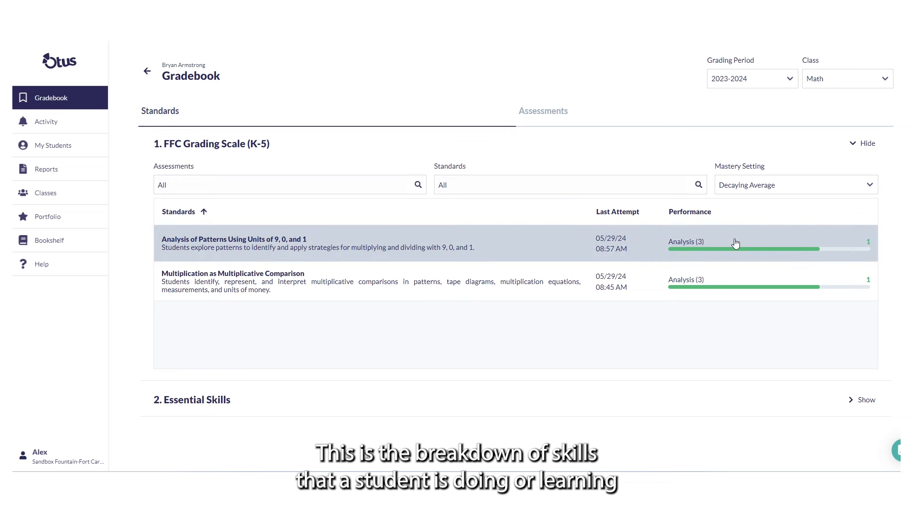
pyautogui.moveTo(767, 207)
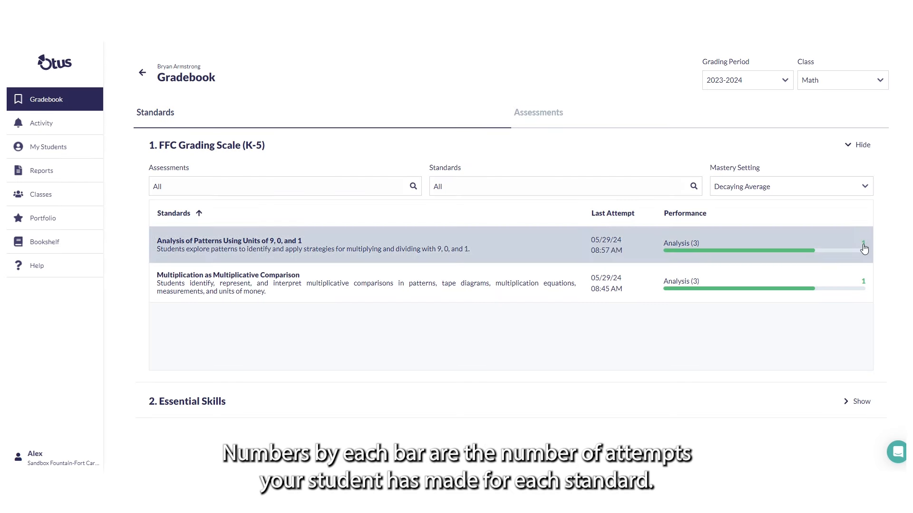
pyautogui.moveTo(886, 250)
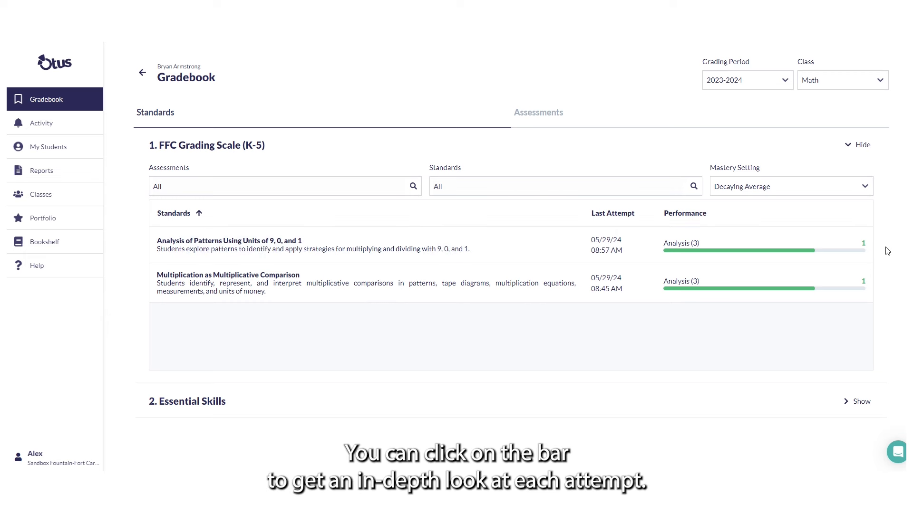
pyautogui.click(736, 251)
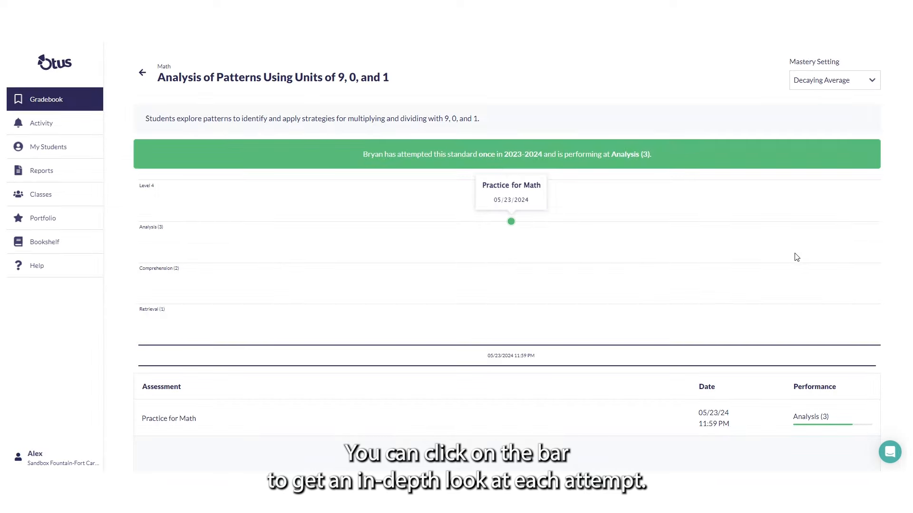
pyautogui.click(143, 73)
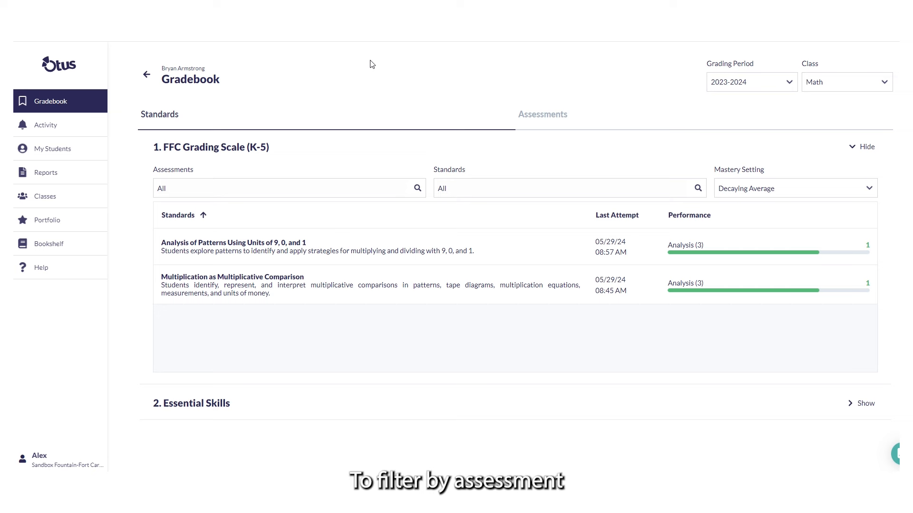
# Step: Filter assessments to only Practice for Math, then clear that assessment filter
pyautogui.click(288, 188)
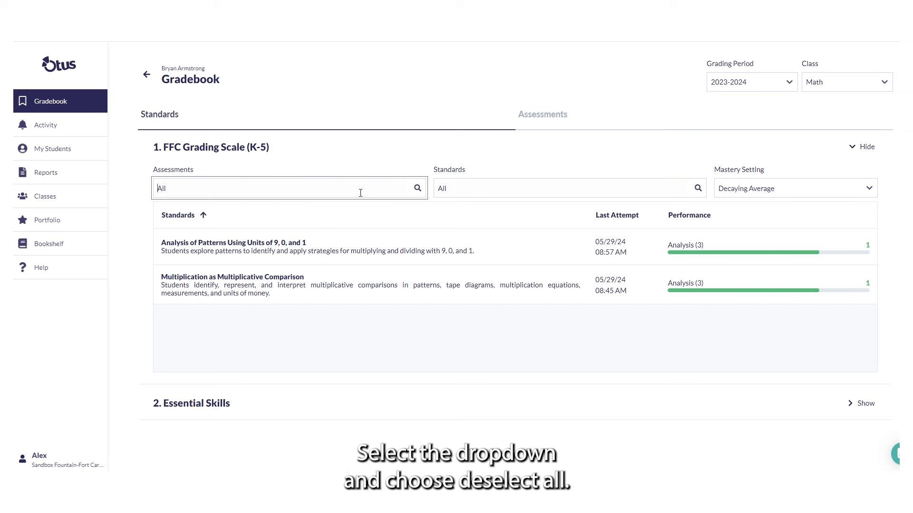
pyautogui.click(288, 188)
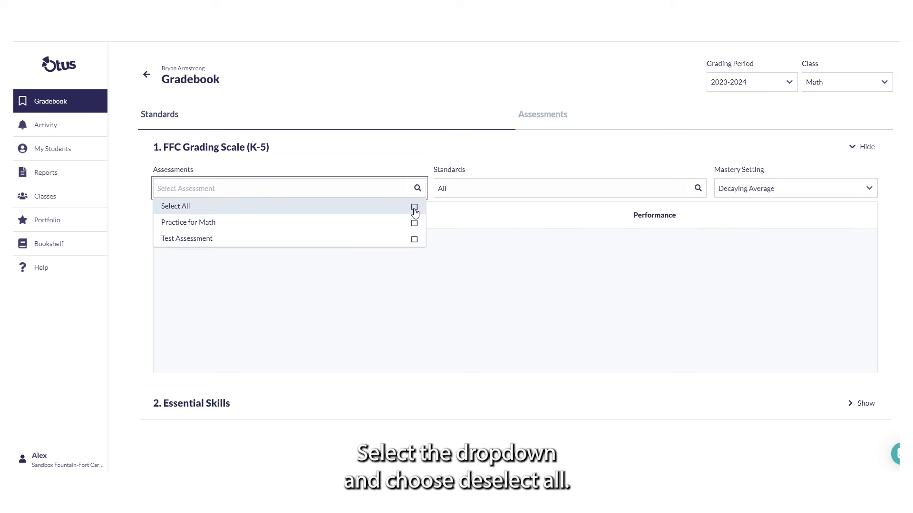
pyautogui.click(188, 221)
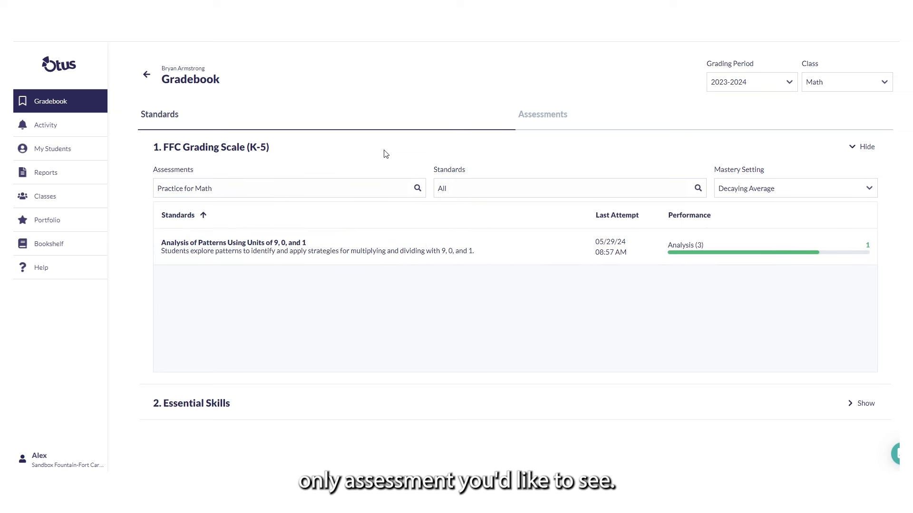
pyautogui.click(285, 189)
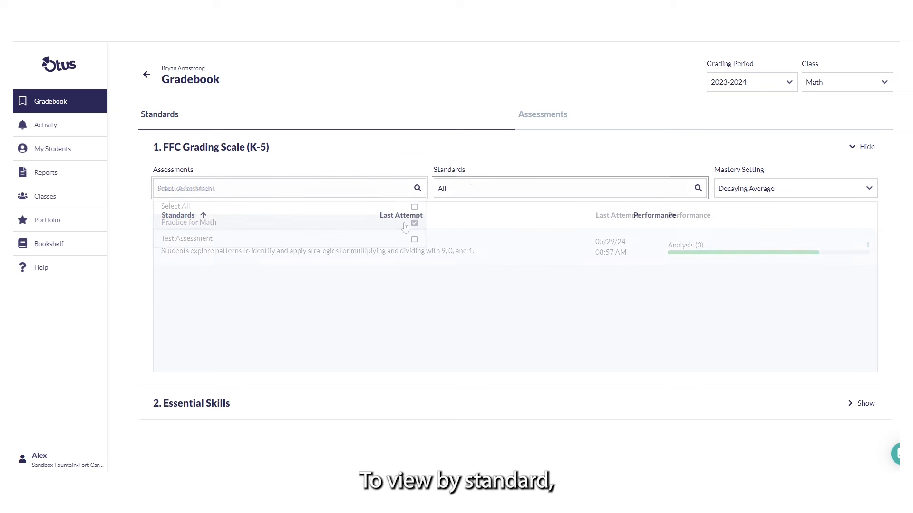
# Step: Filter standards to only Analysis of Patterns Using Units of 9, 0, and 1
pyautogui.click(567, 189)
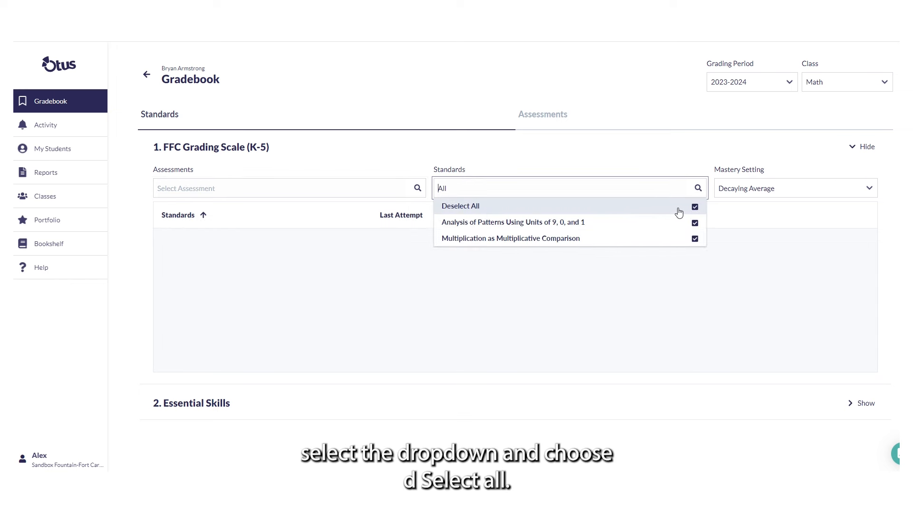
pyautogui.click(460, 206)
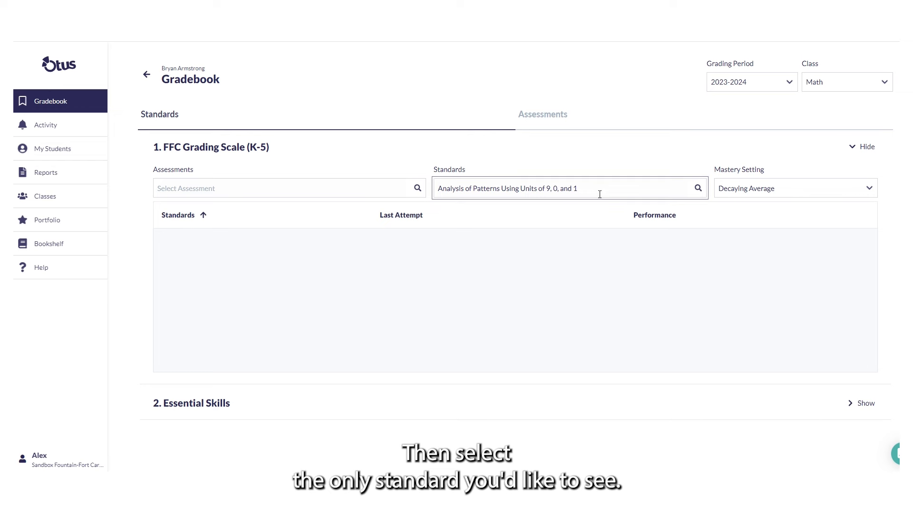
pyautogui.click(52, 148)
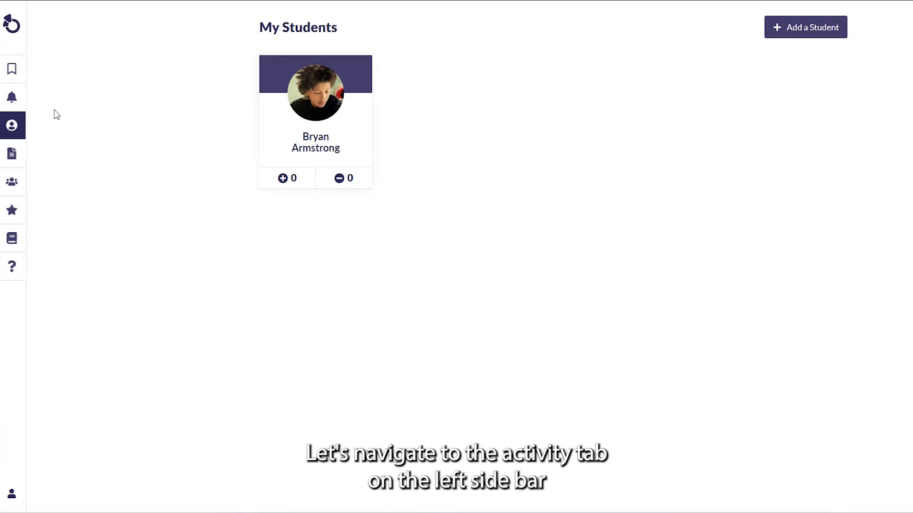
# Step: View the Activity feed's To Do list of missing and not-started assessments
pyautogui.click(11, 97)
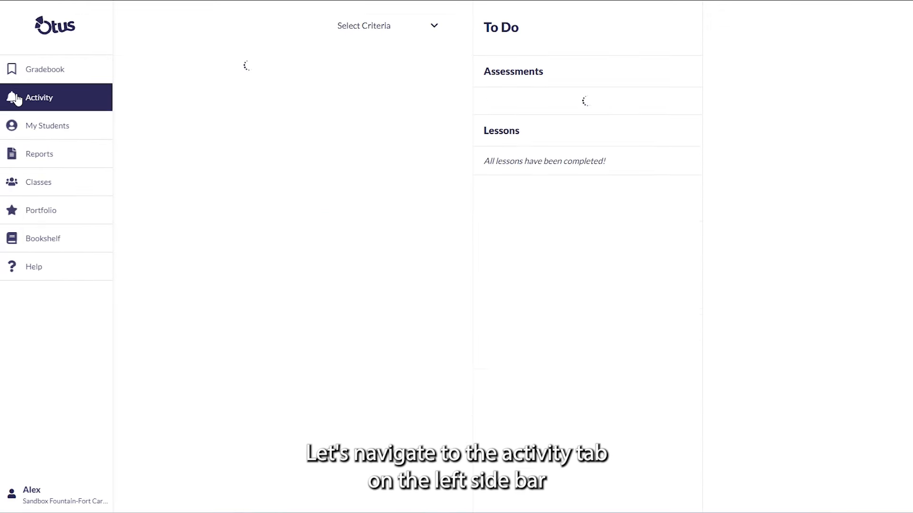
pyautogui.click(39, 97)
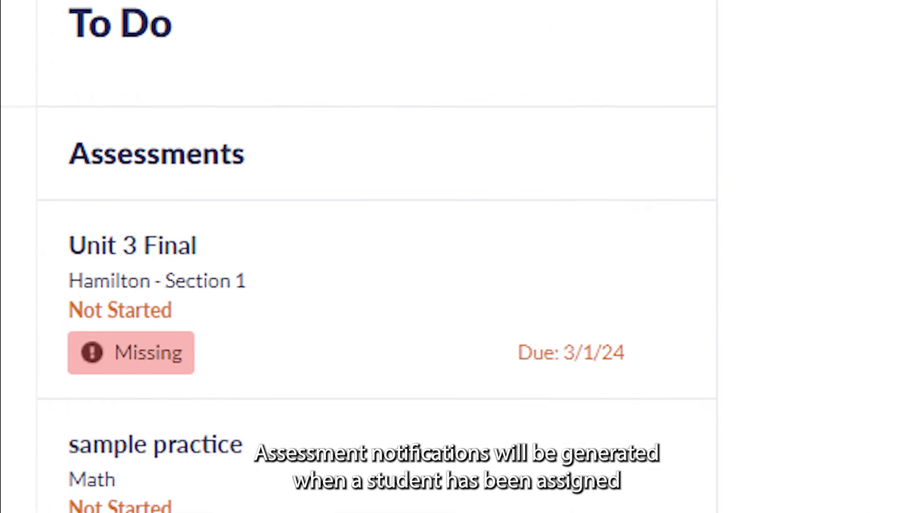
pyautogui.scroll(-3)
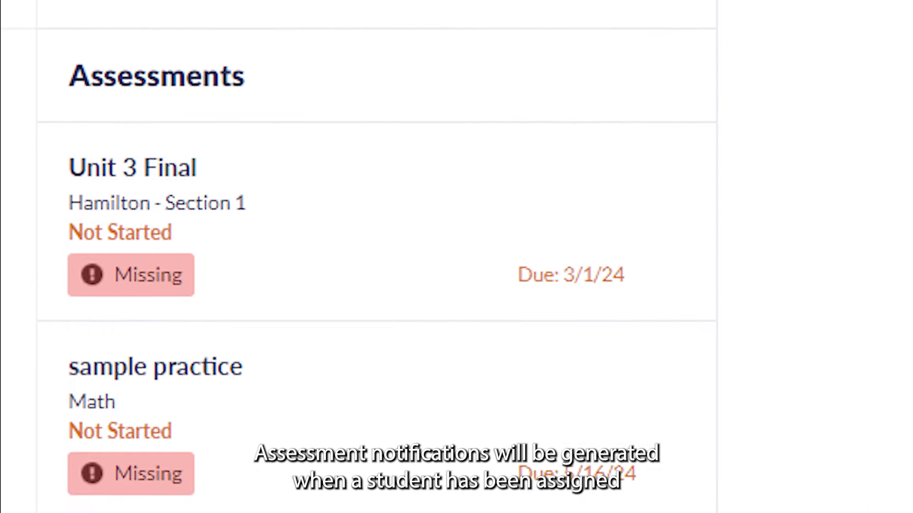
pyautogui.scroll(-3)
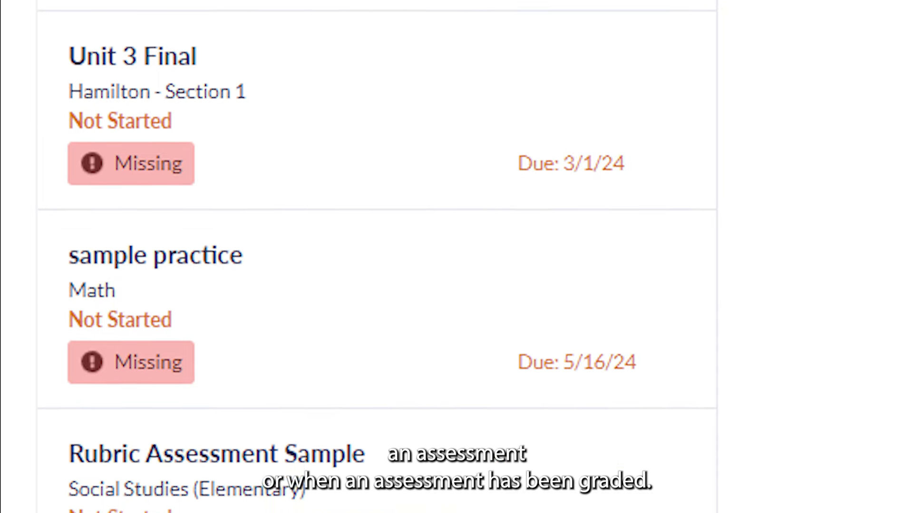
pyautogui.scroll(-3)
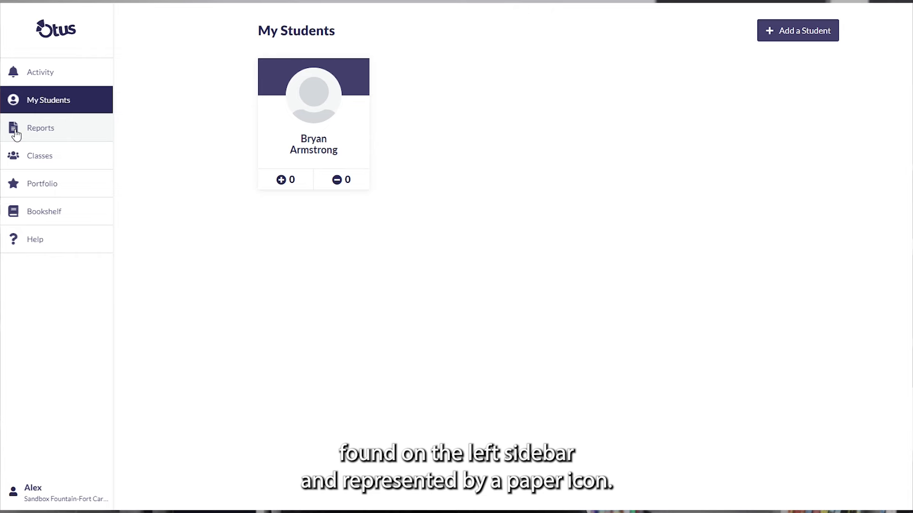
# Step: View the student's CMAS ELA report with scores, targets and percentiles
pyautogui.click(41, 128)
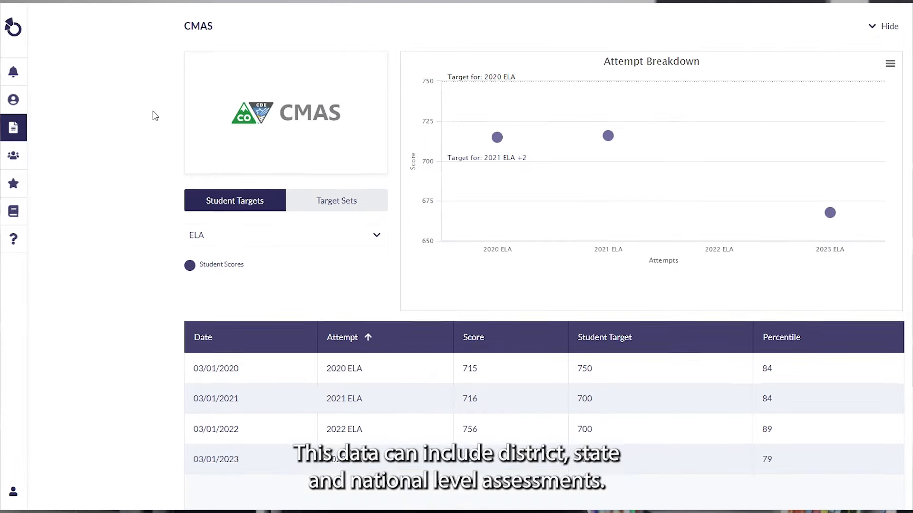
pyautogui.scroll(-3)
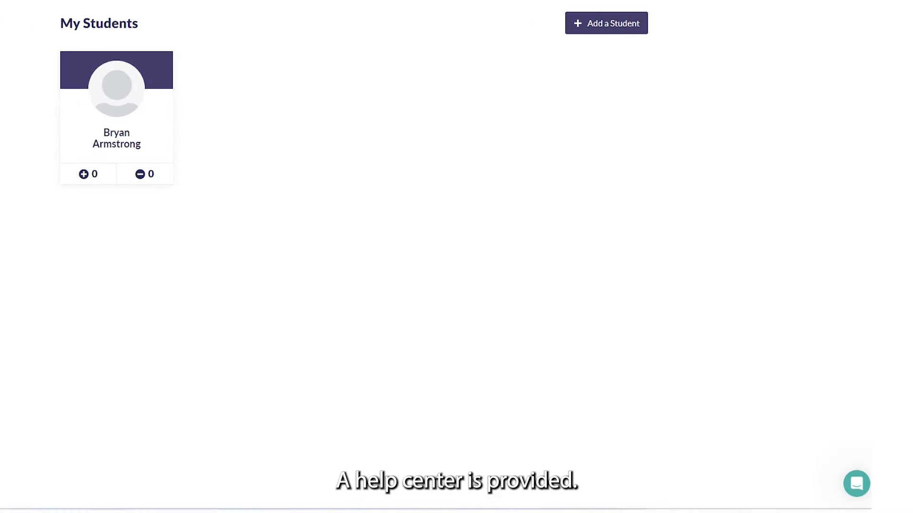
pyautogui.moveTo(856, 484)
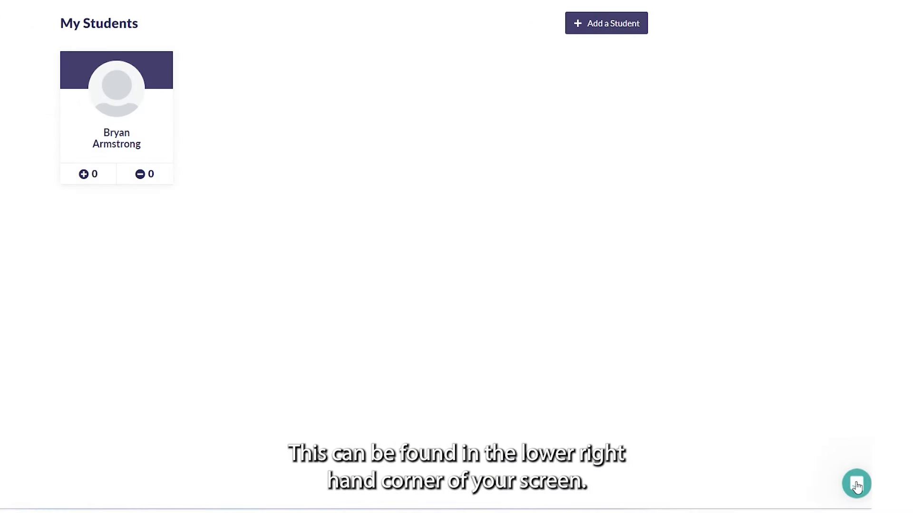
# Step: Show the help center's article collections such as Getting Started and Gradebook
pyautogui.click(856, 484)
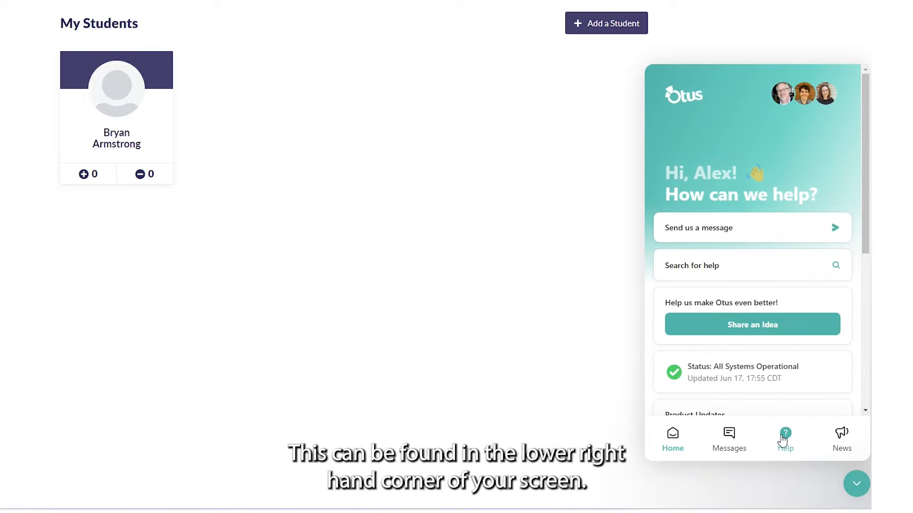
pyautogui.click(785, 436)
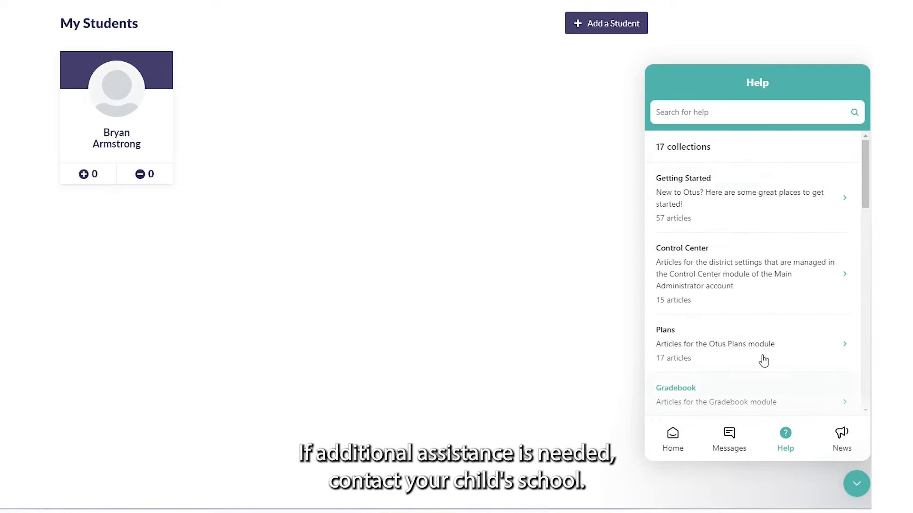